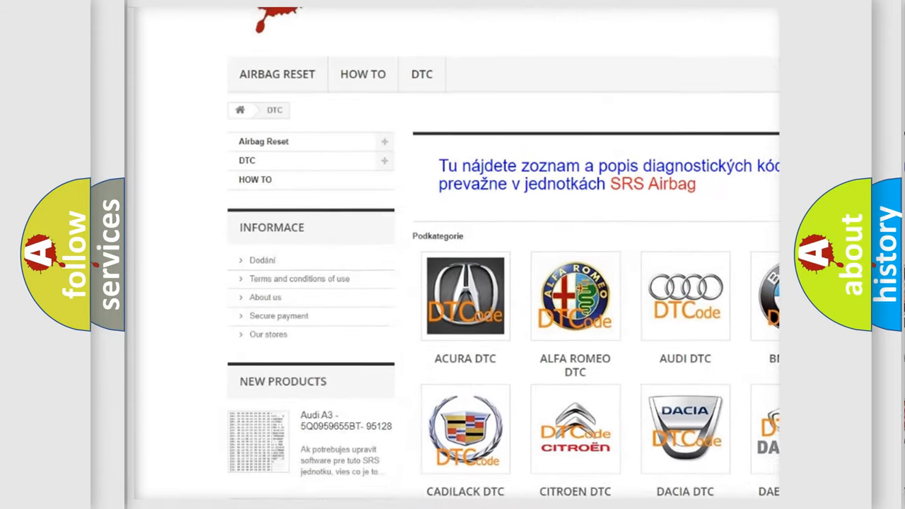
scroll(down, 3)
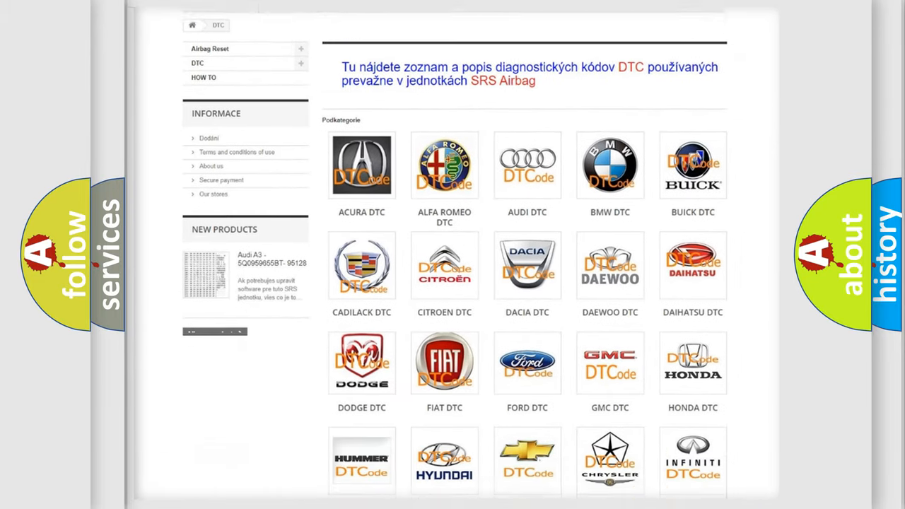
scroll(down, 3)
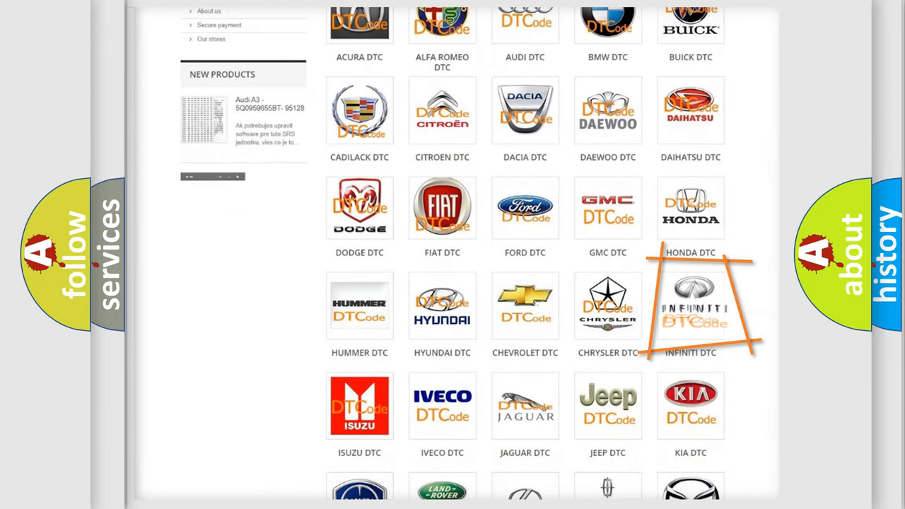